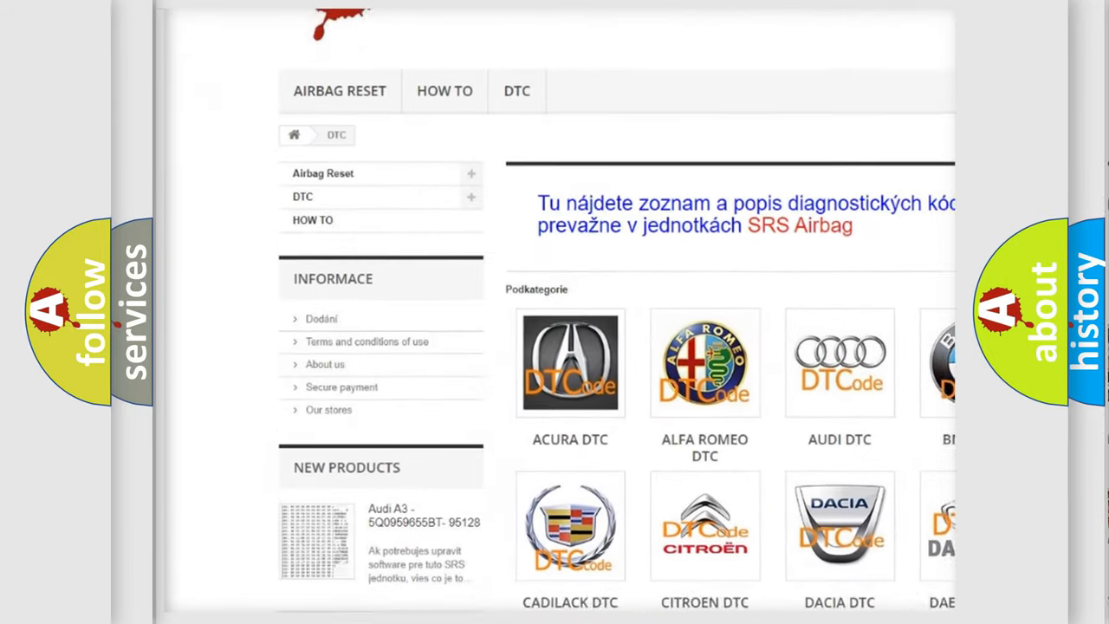
pyautogui.scroll(-3)
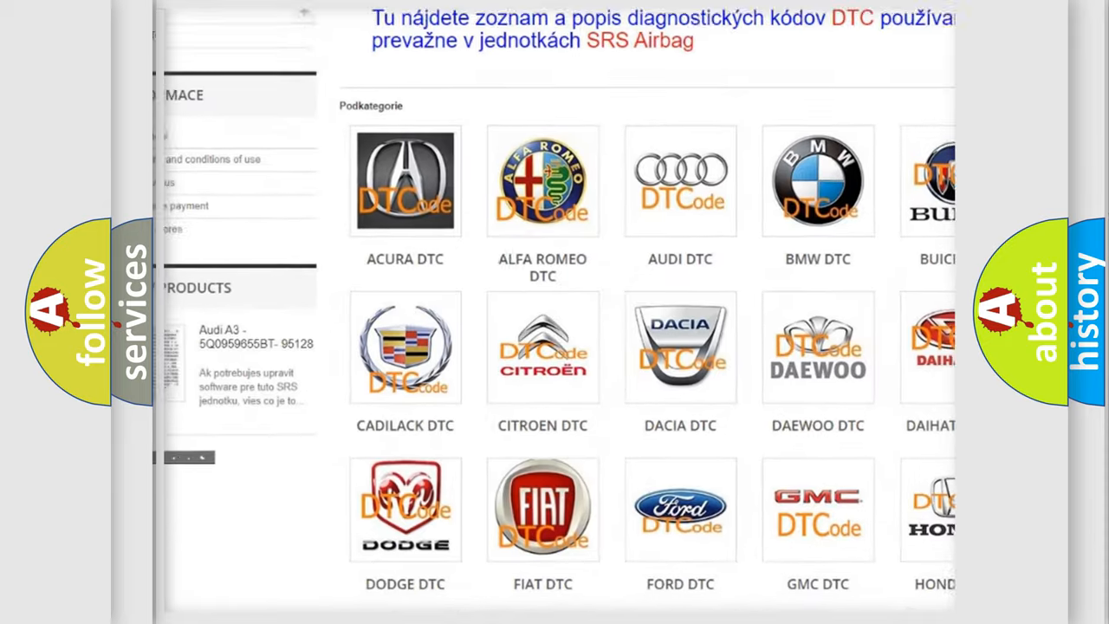
pyautogui.scroll(-3)
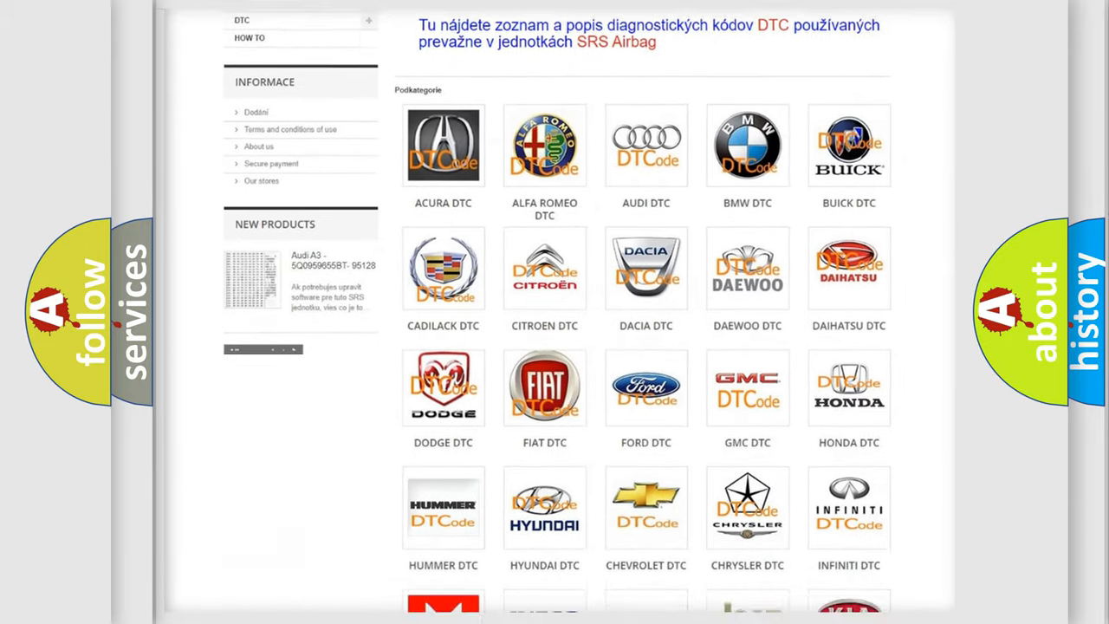
pyautogui.scroll(-3)
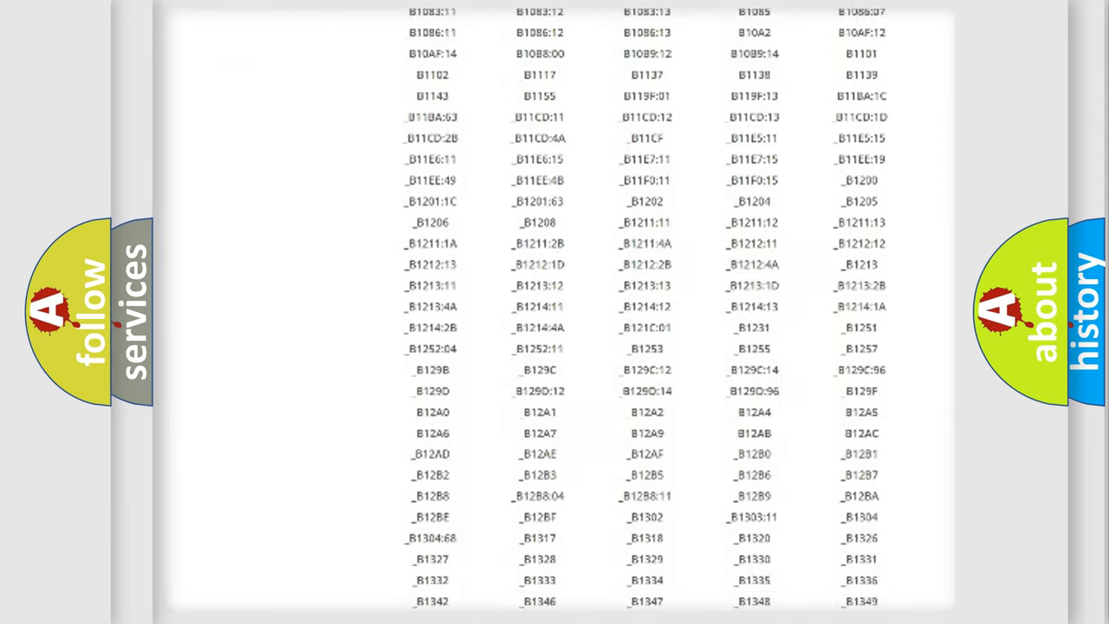
pyautogui.scroll(-3)
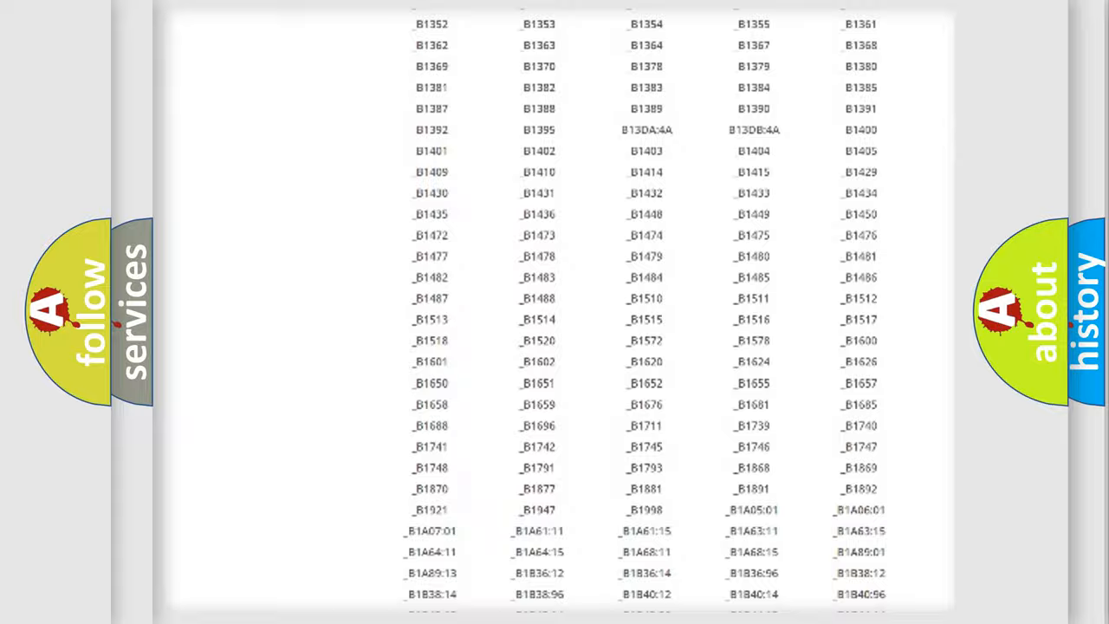